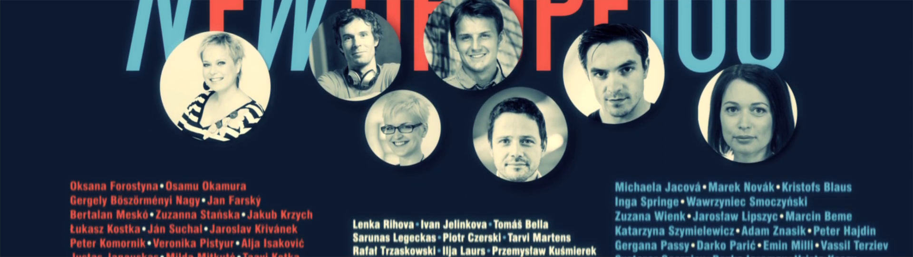
scroll("down", 3)
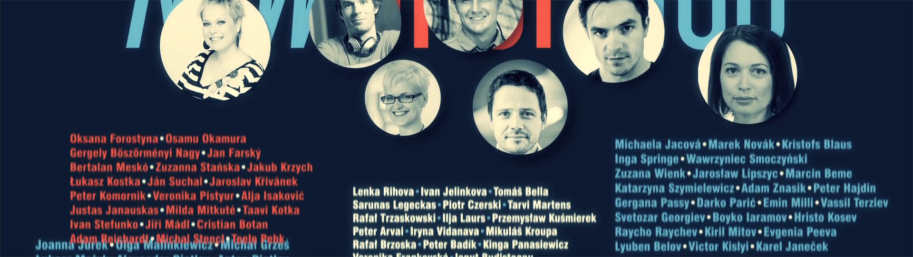
scroll("down", 3)
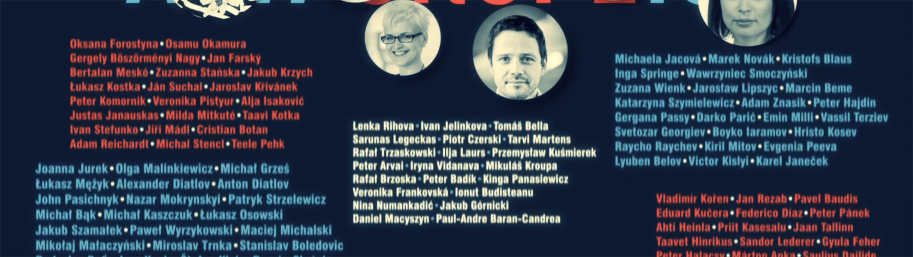
scroll("down", 3)
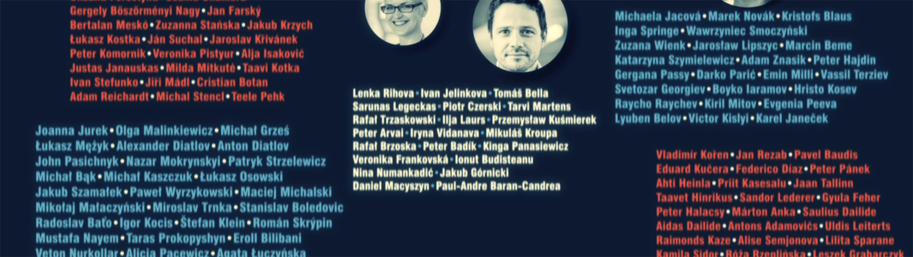
scroll("down", 3)
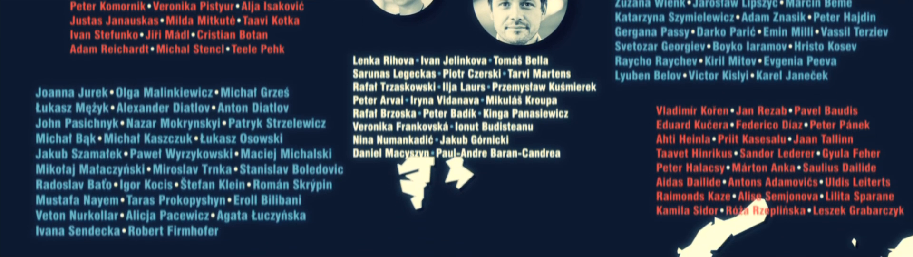